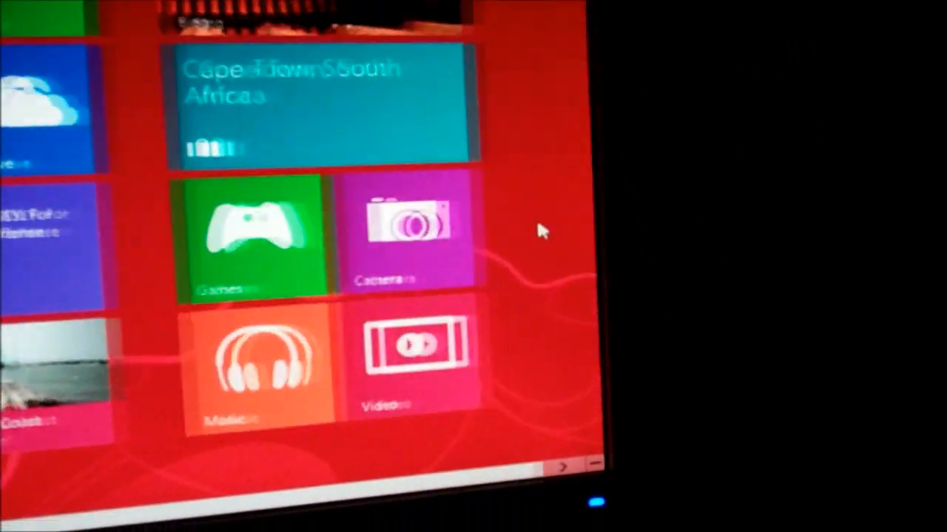
Step: Scroll the Start screen toward the Desktop tile
scroll(left, 3)
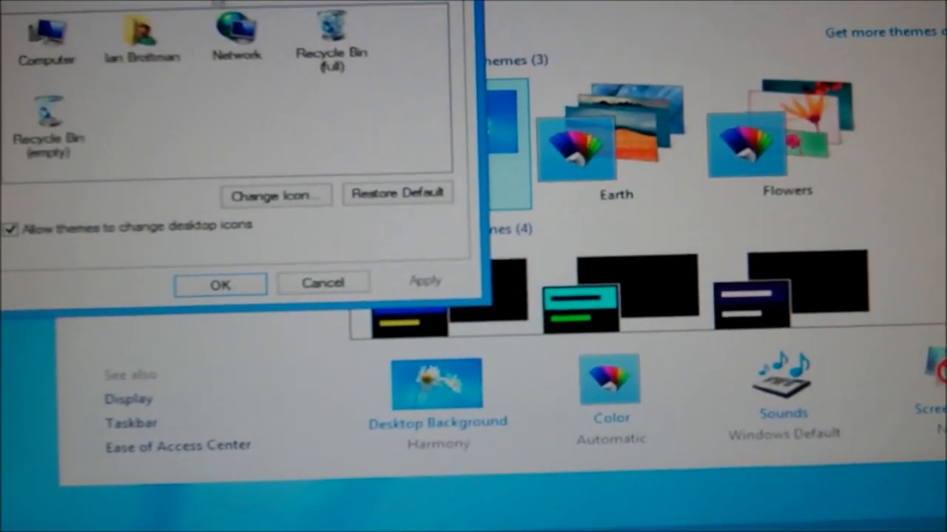
Step: Confirm the Computer, Network and Recycle Bin desktop icon choices with OK
click(221, 284)
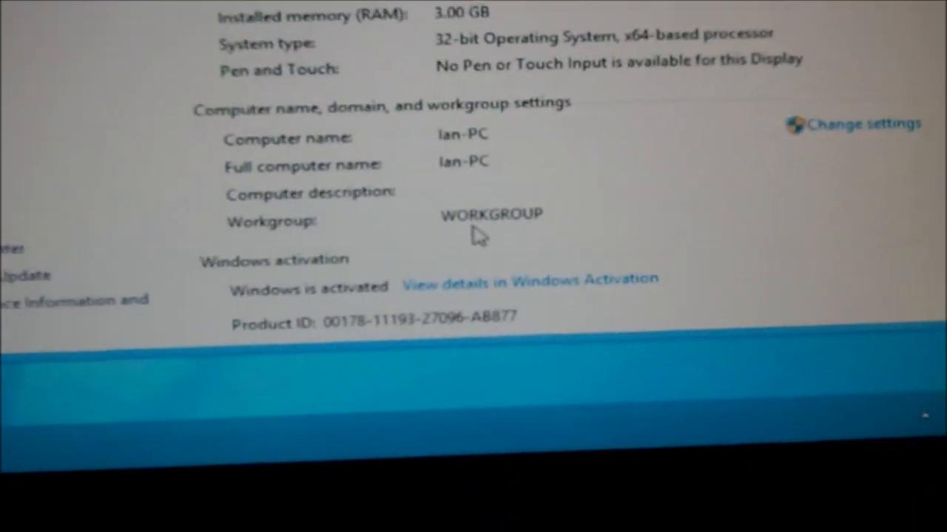
Step: Scroll the System page to review 3.00 GB RAM, 32-bit system and activation status
scroll(up, 3)
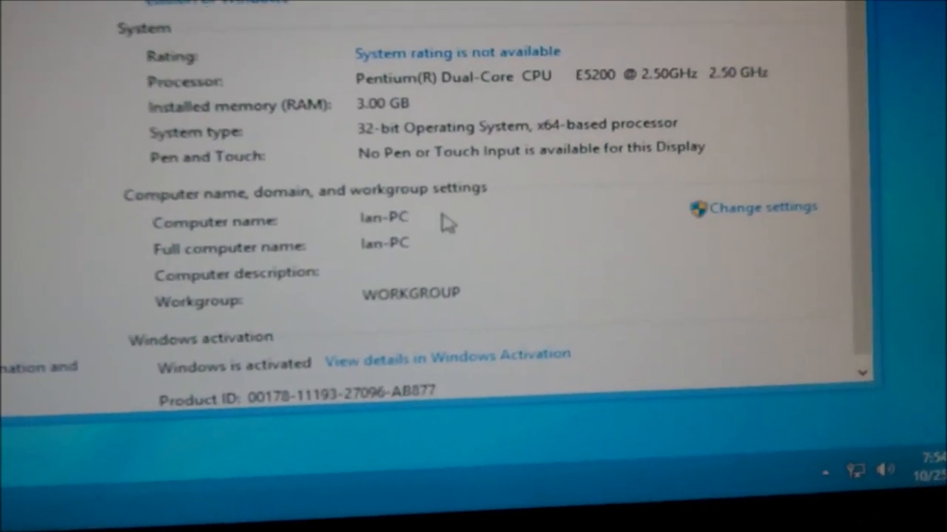
scroll(up, 3)
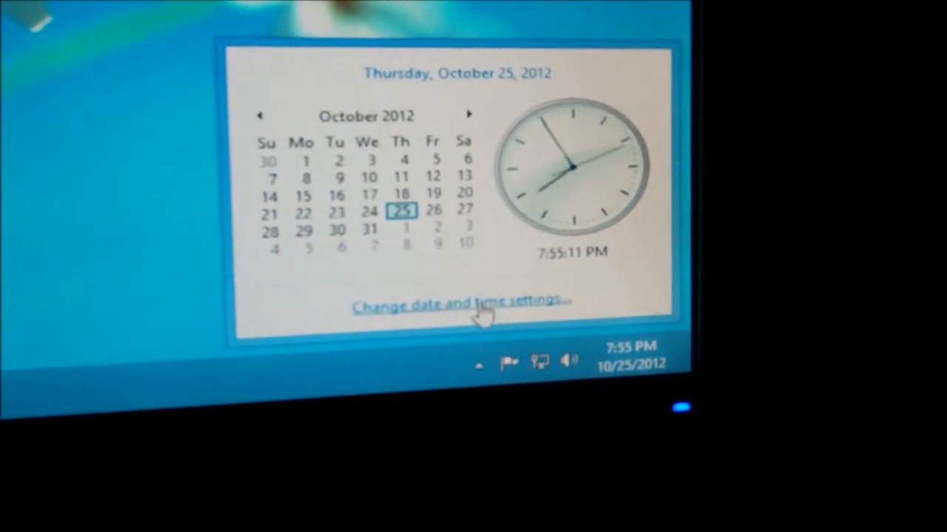
Step: Correct the clock from 7:55 PM to 10:55 PM Eastern and confirm the Date and Time settings
click(458, 305)
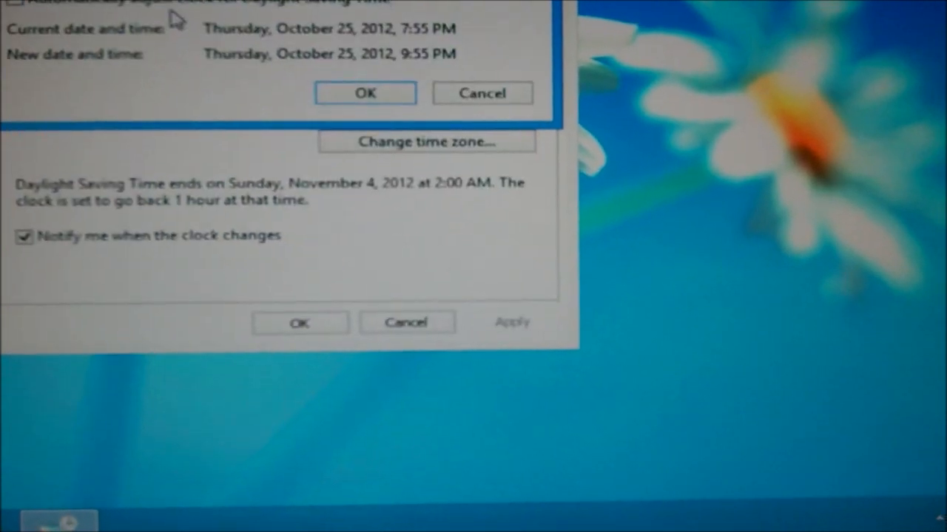
click(364, 91)
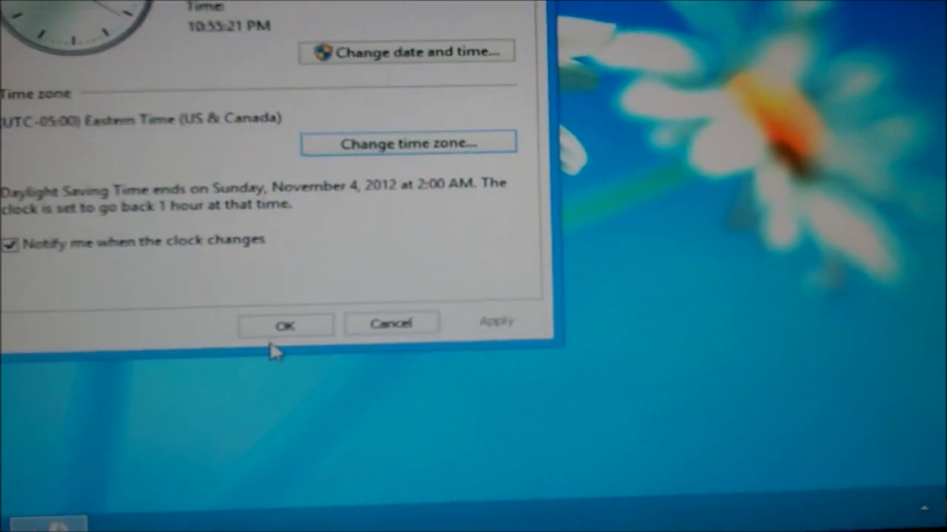
click(286, 325)
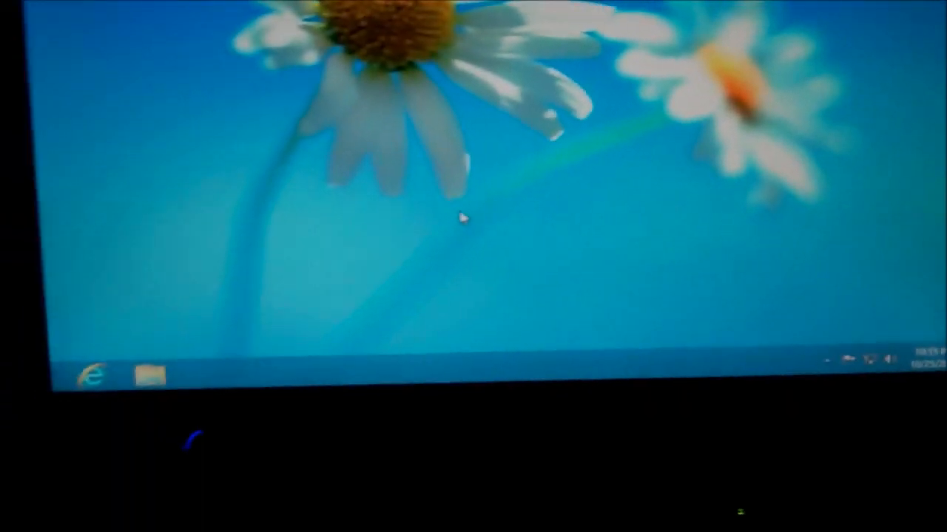